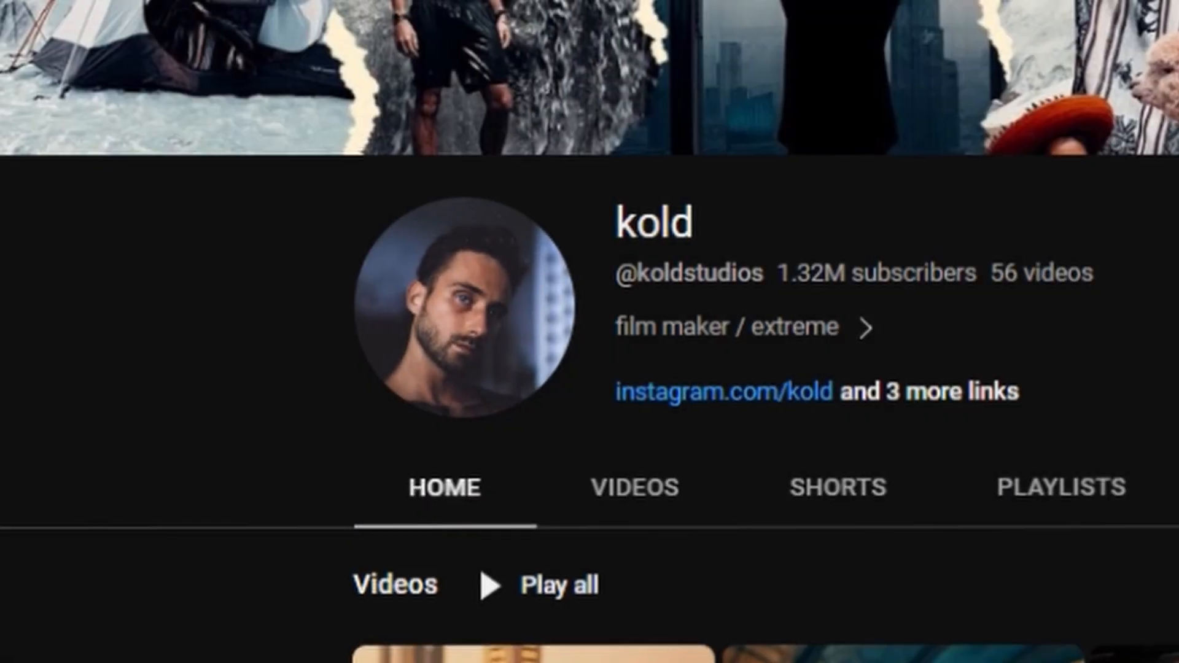
Dismiss the Premiere Pro CC serious-error shutdown dialog with OK.
scroll("down", 3)
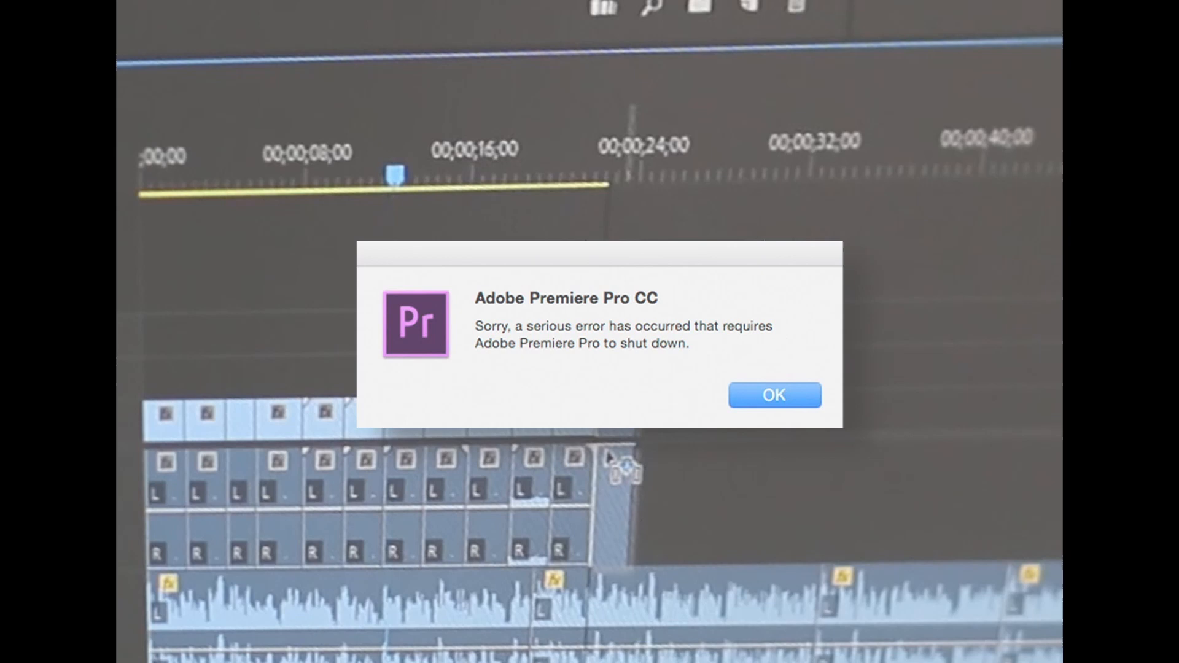
left_click(773, 395)
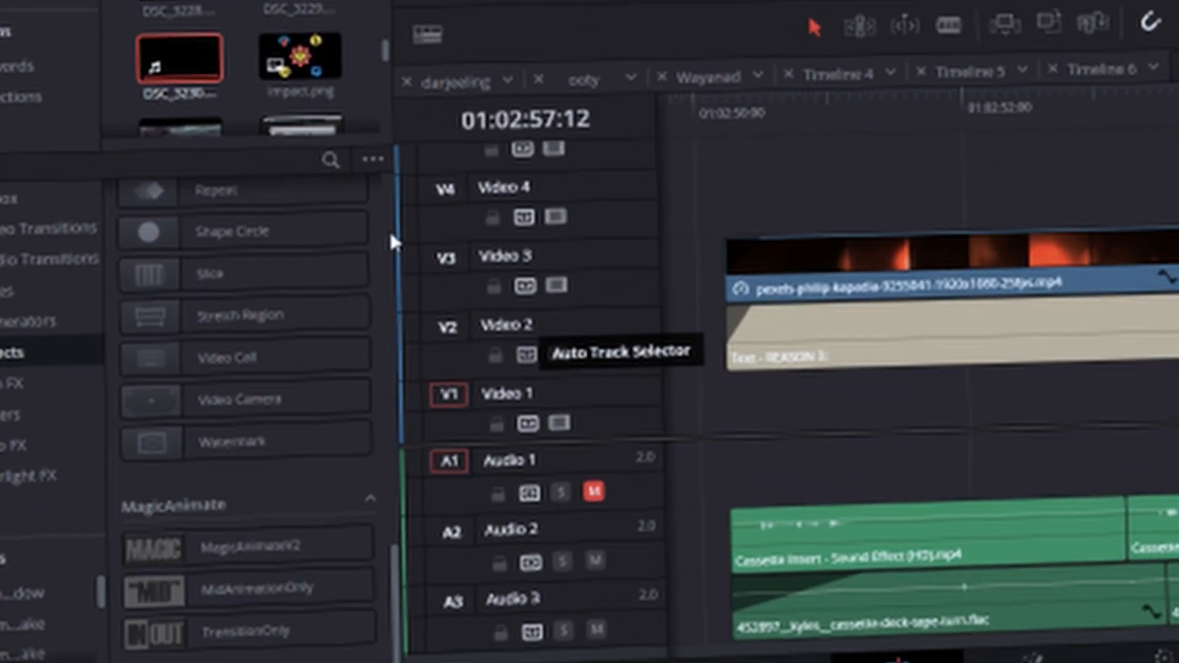